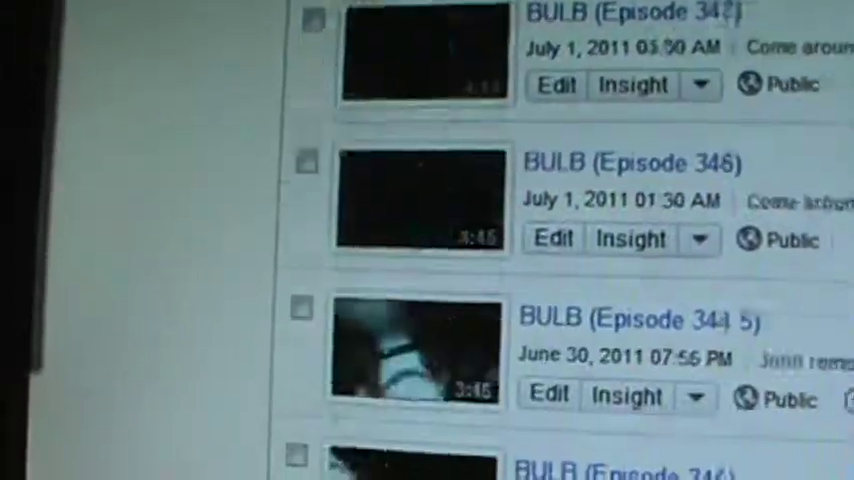
scroll("down", 3)
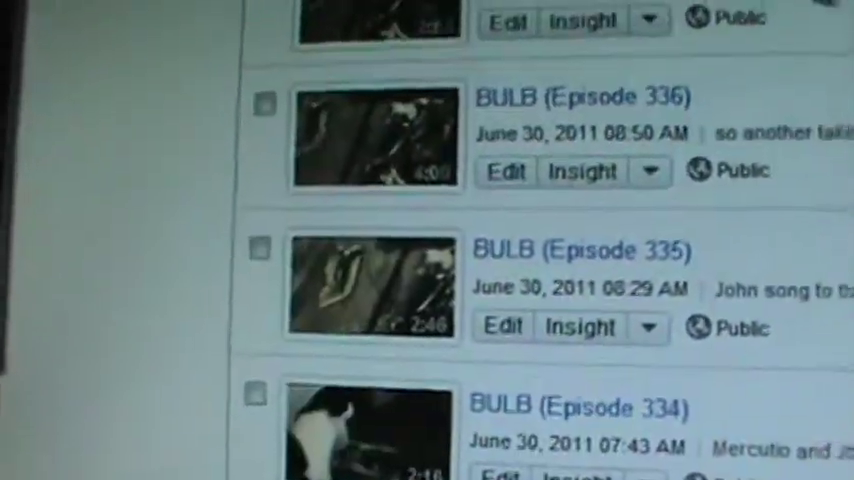